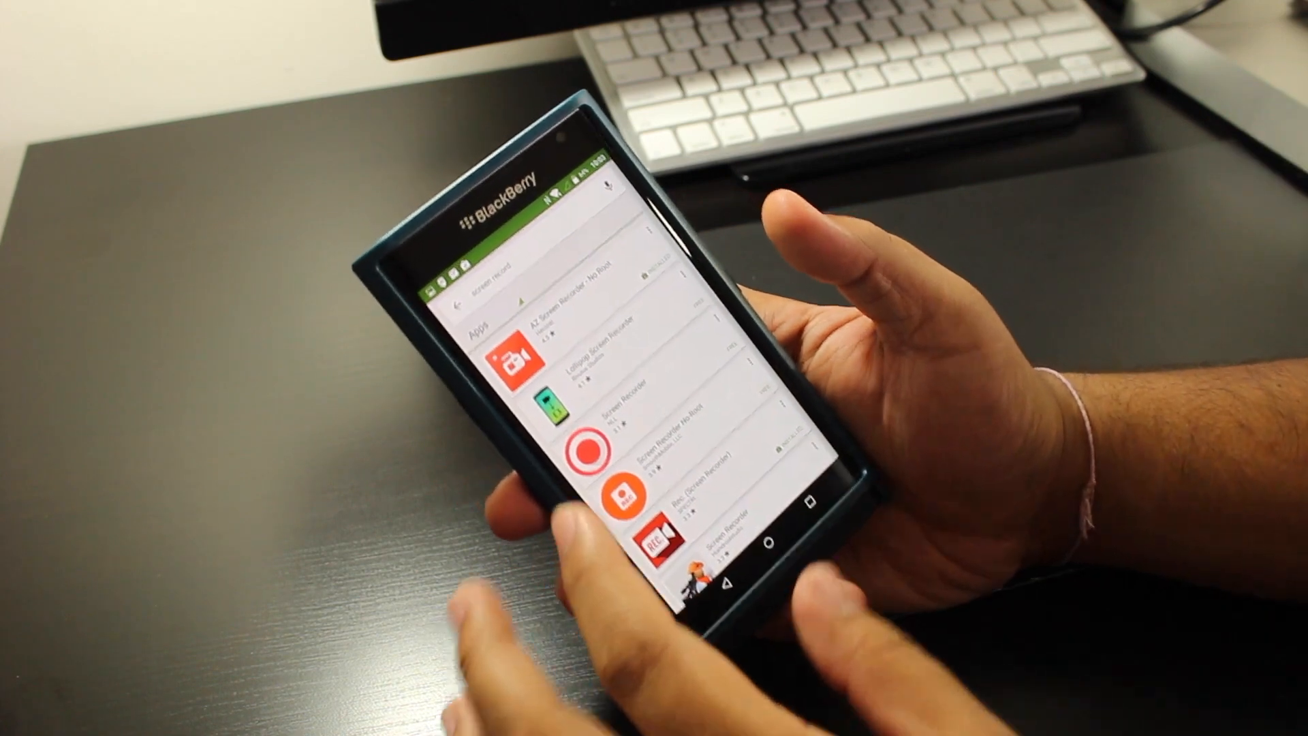
Step: Open the AZ Screen Recorder - No Root listing and scroll down its page
click(517, 350)
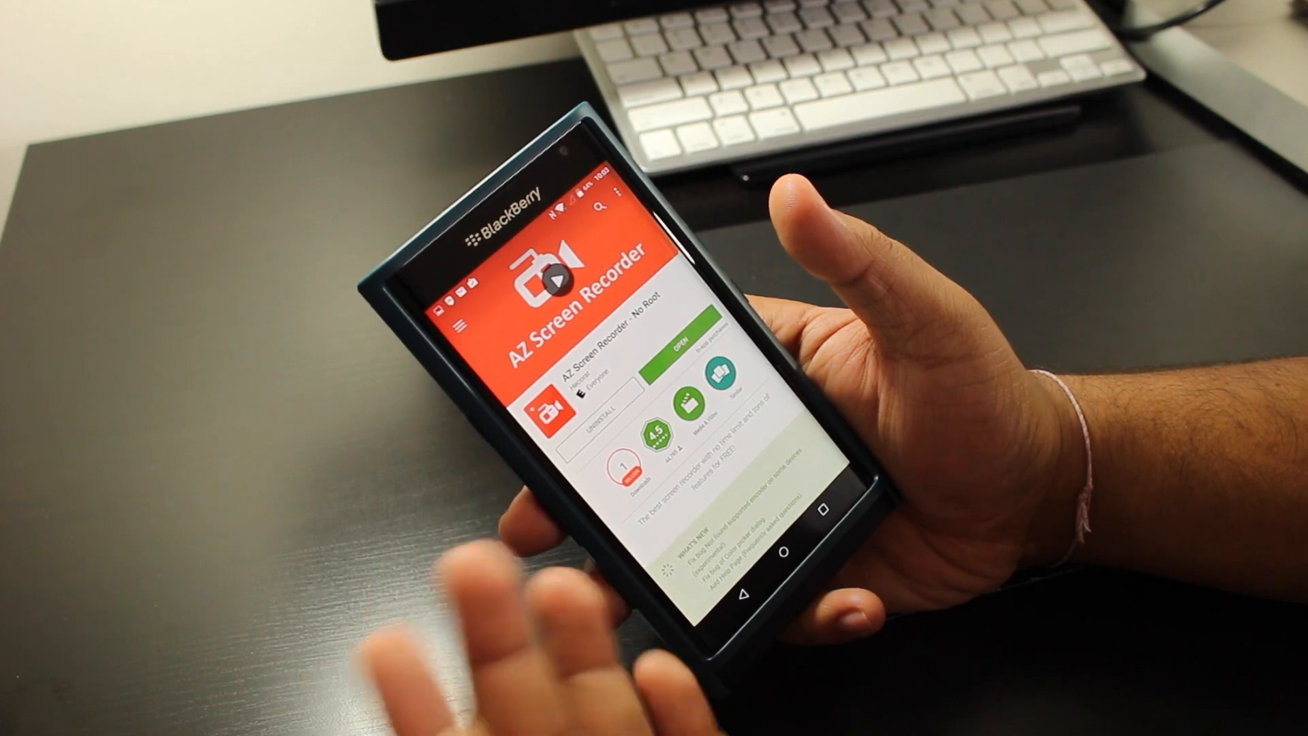
scroll(down, 3)
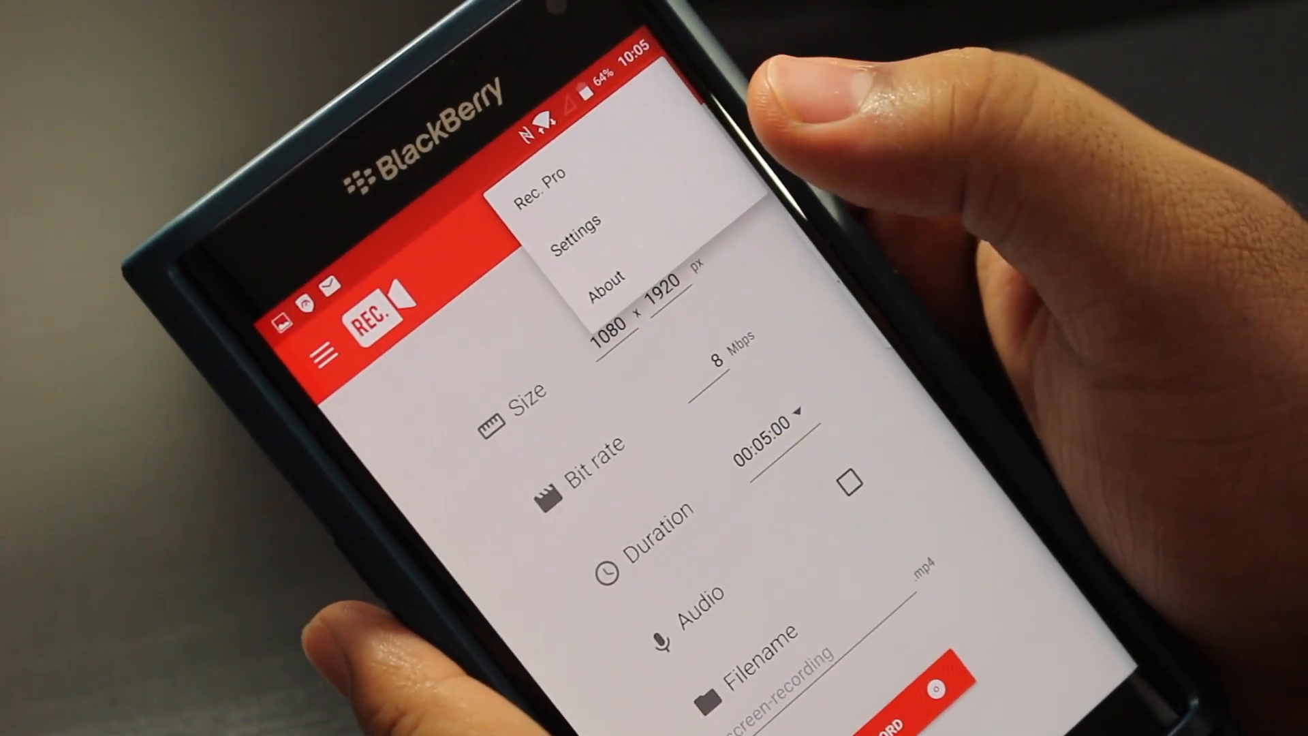
Step: View the Rec. Pro upgrade offer, then dismiss it with Maybe Later
click(547, 190)
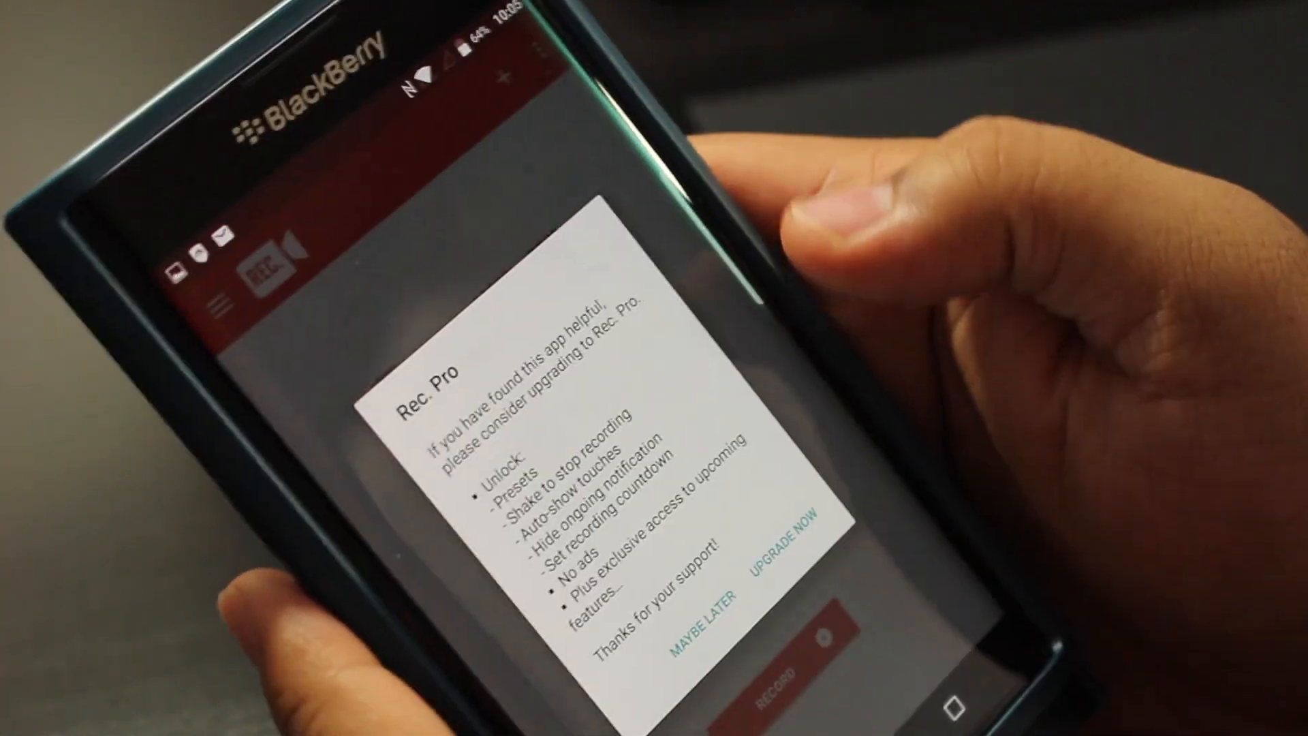
click(705, 606)
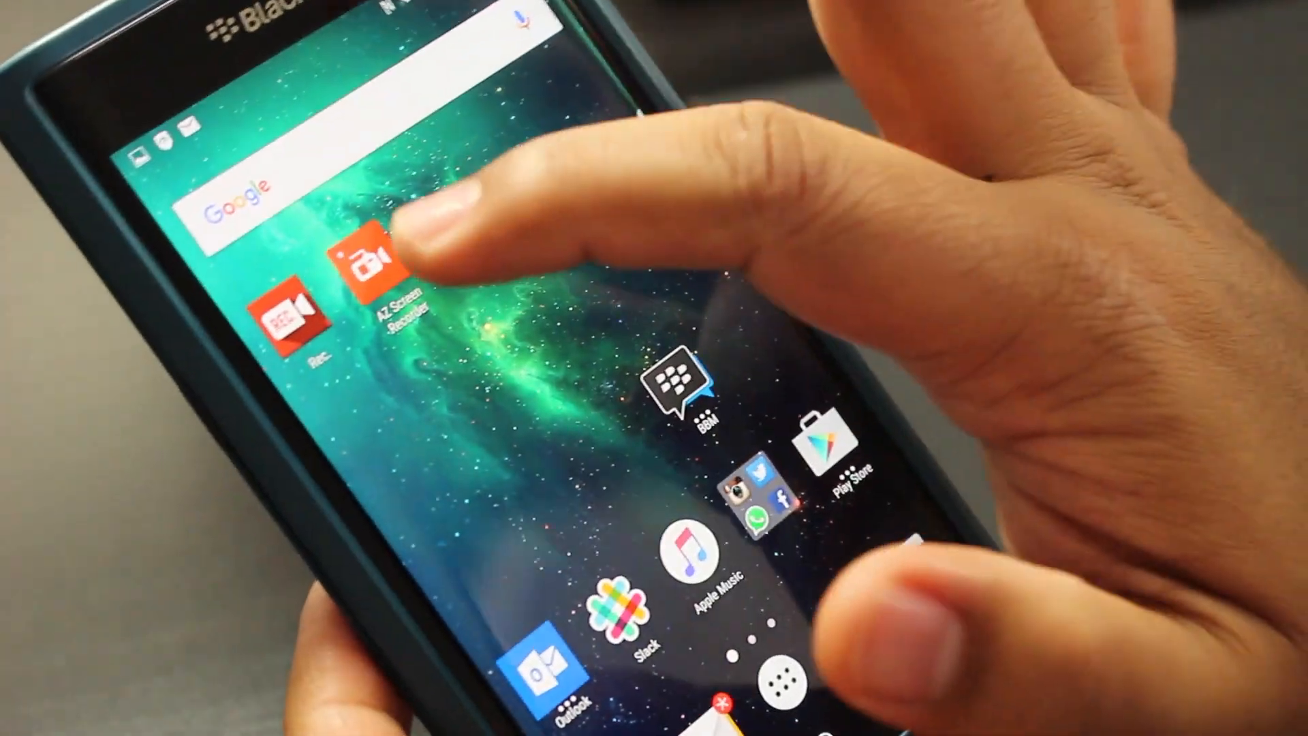
Step: Launch AZ Screen Recorder from its home-screen icon
click(363, 263)
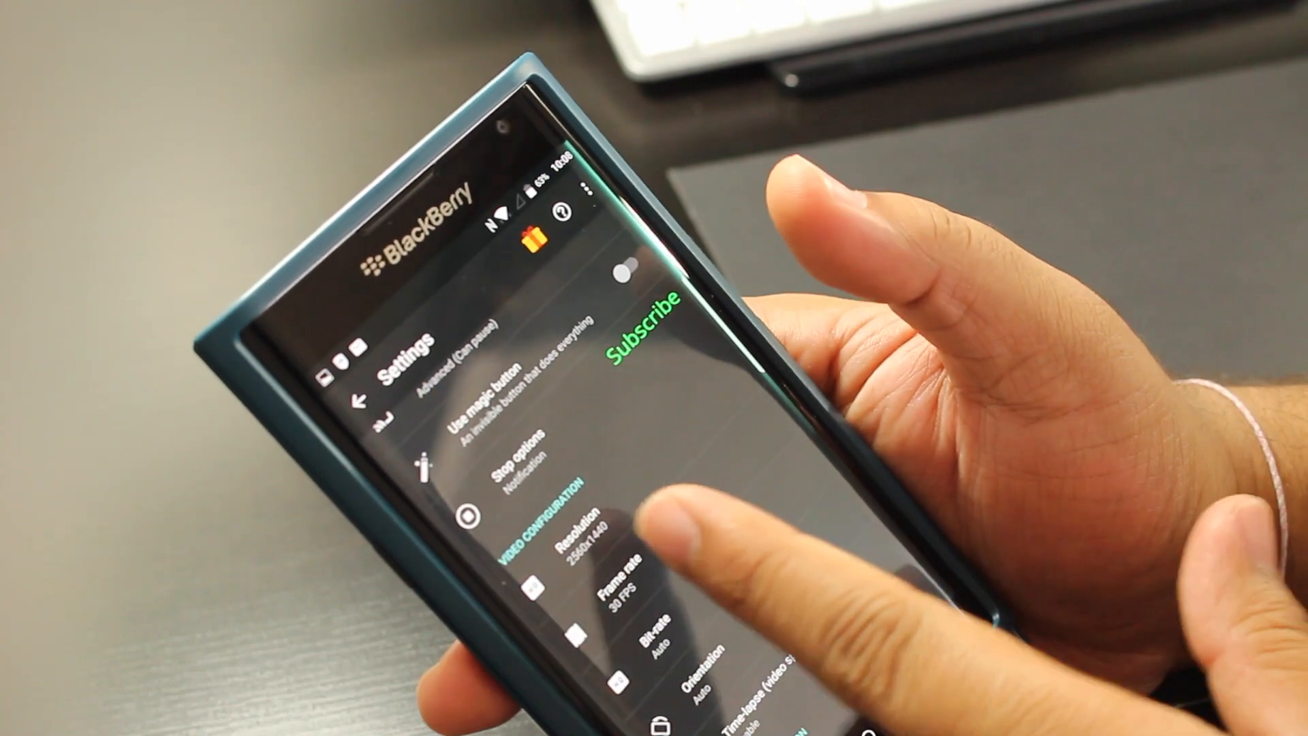
click(584, 534)
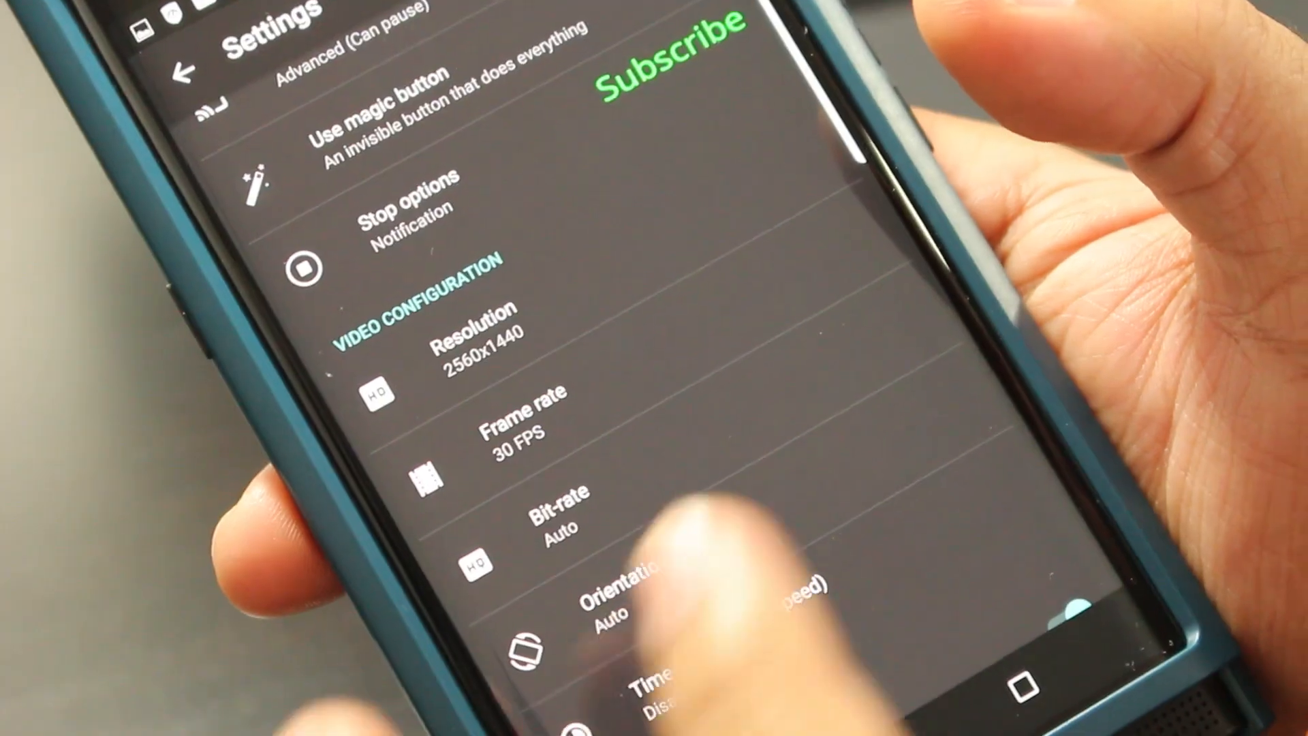
scroll(down, 3)
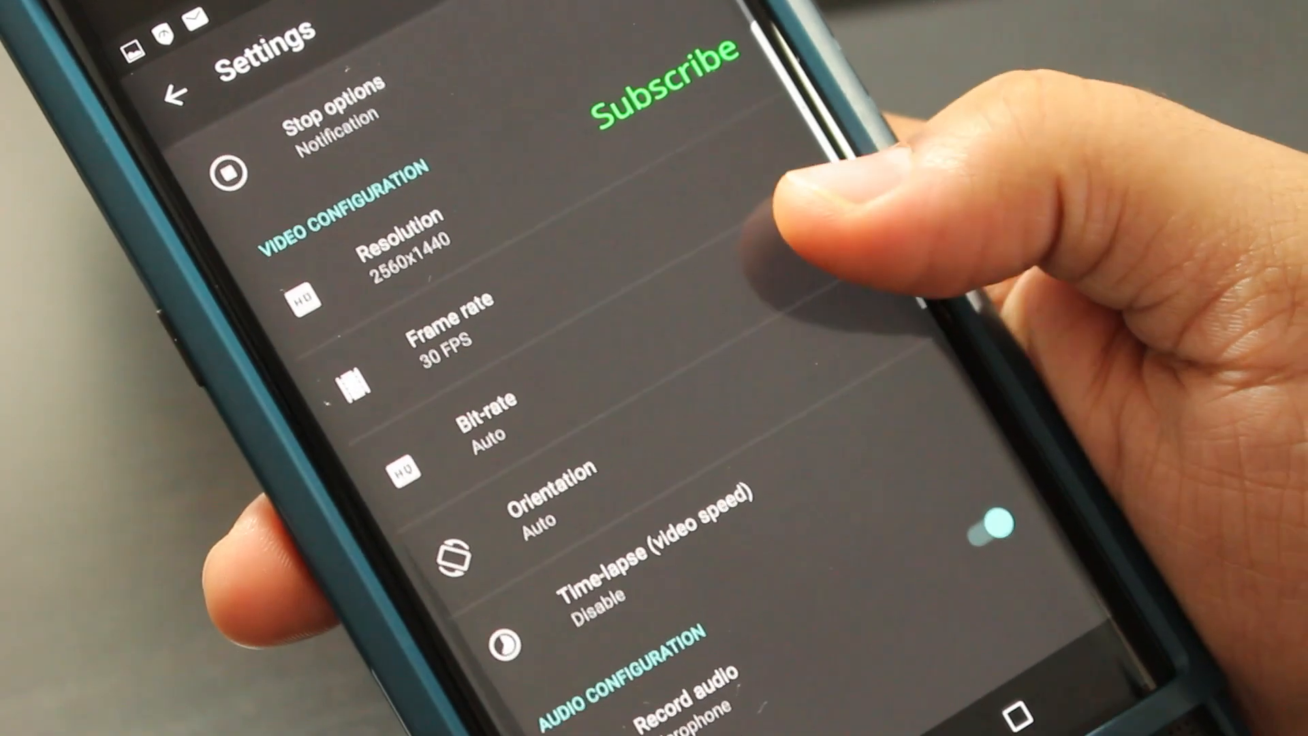
click(559, 501)
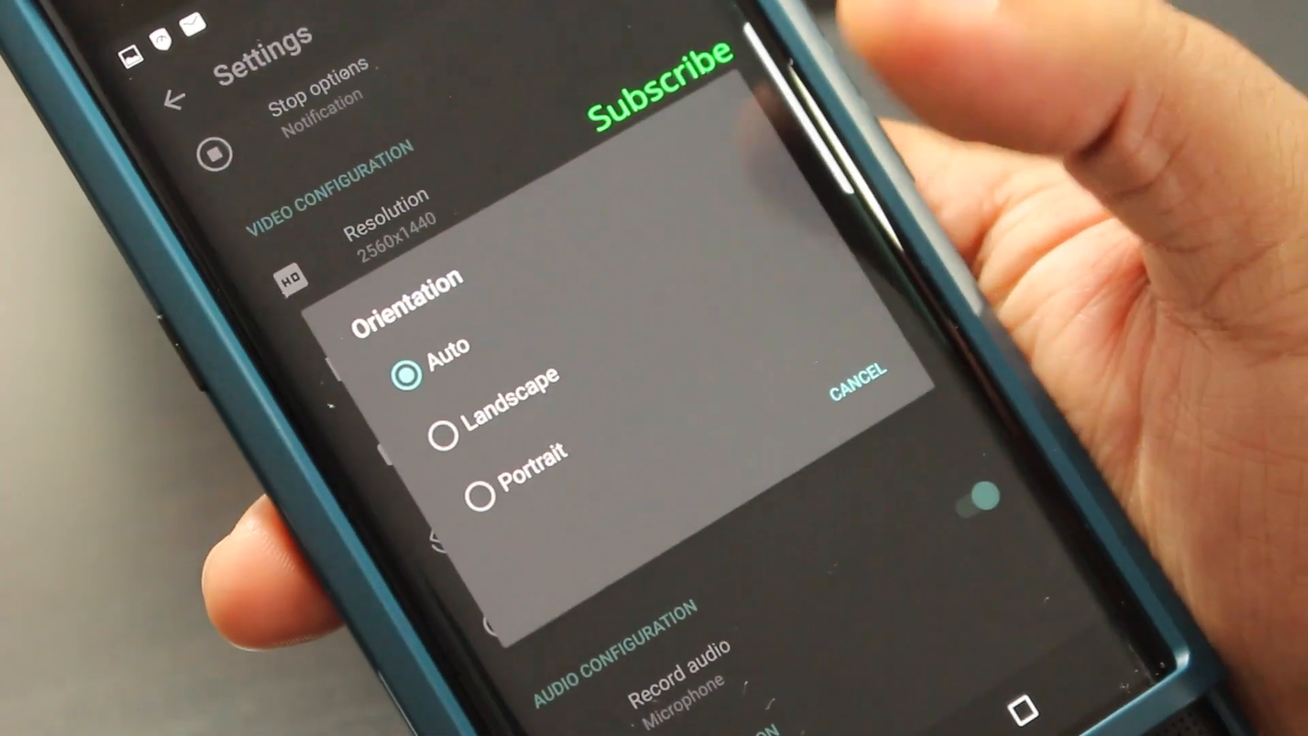
click(860, 373)
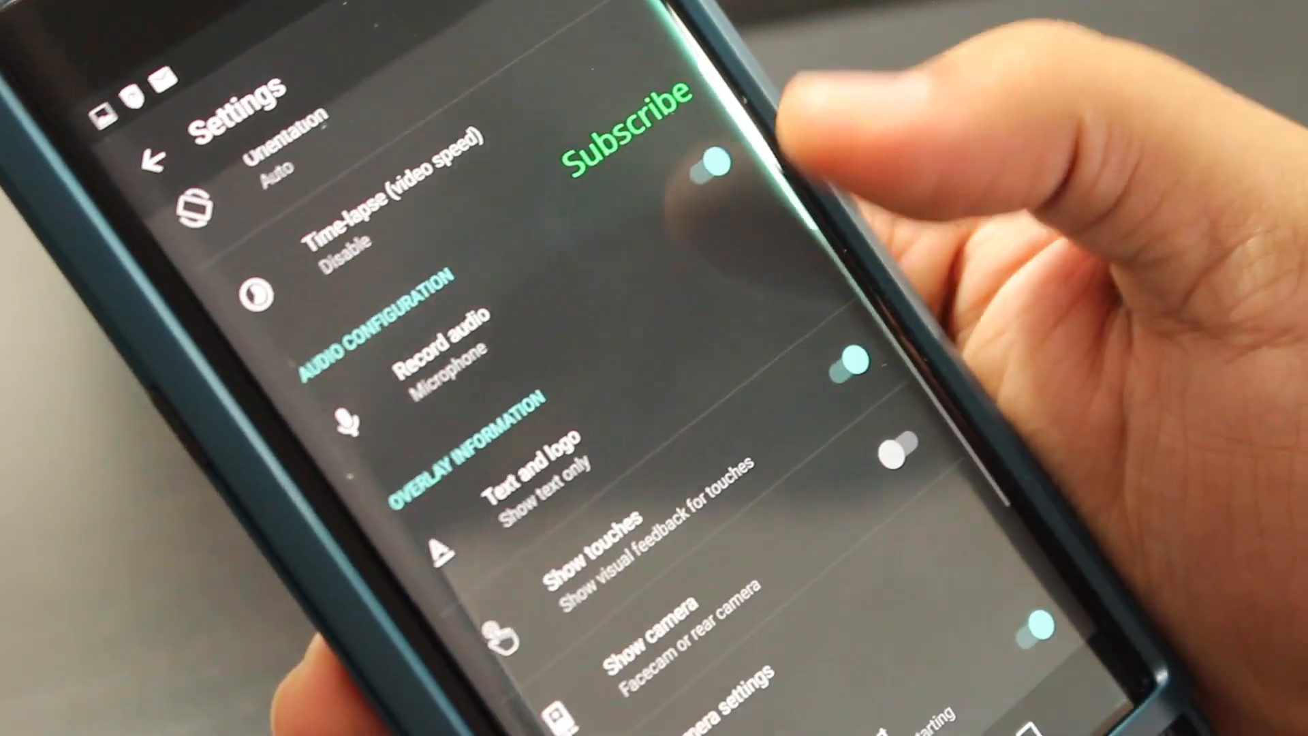
Step: Open Text and logo overlay settings and the Text color picker
click(534, 458)
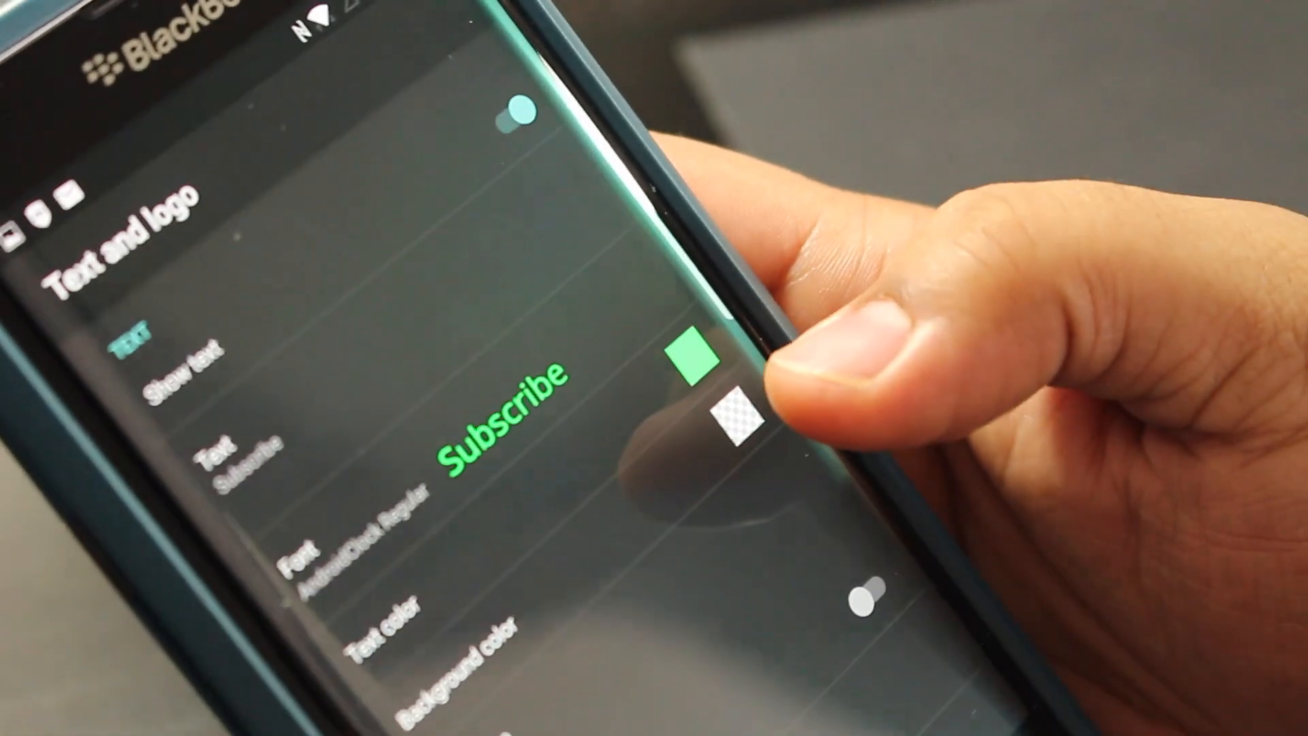
click(688, 355)
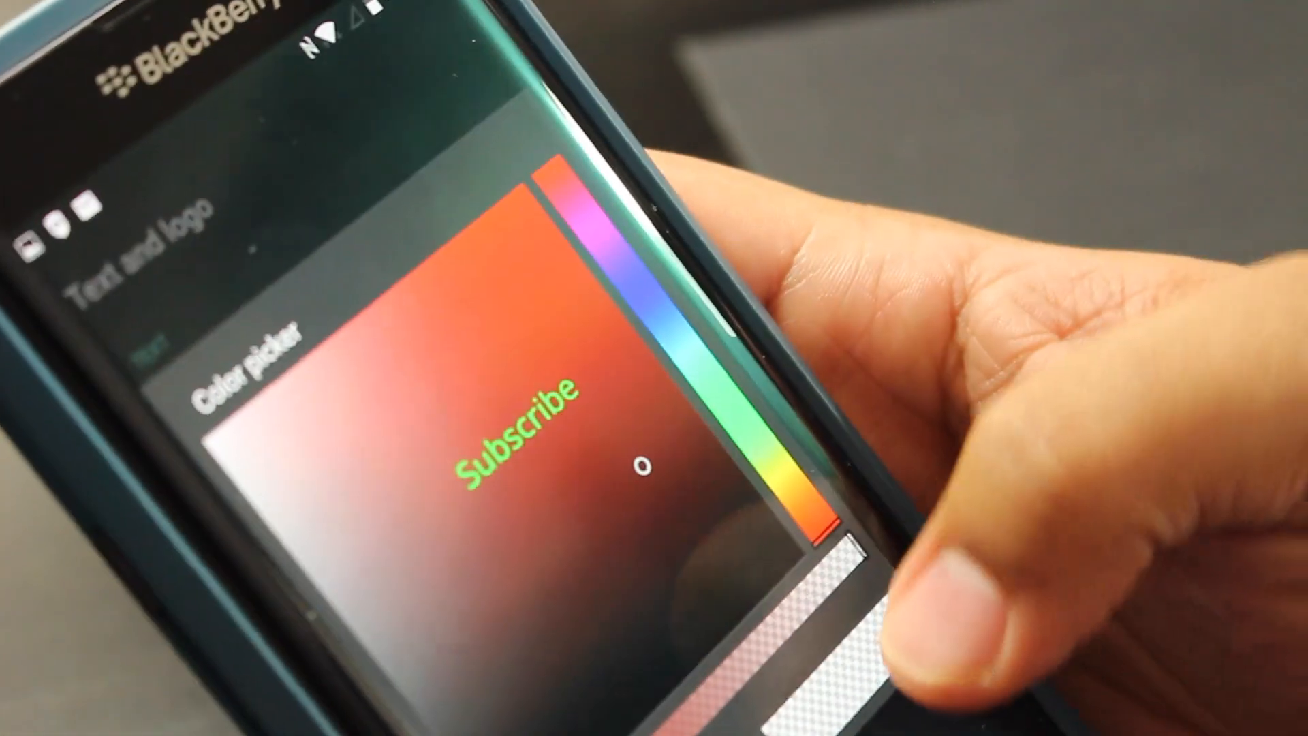